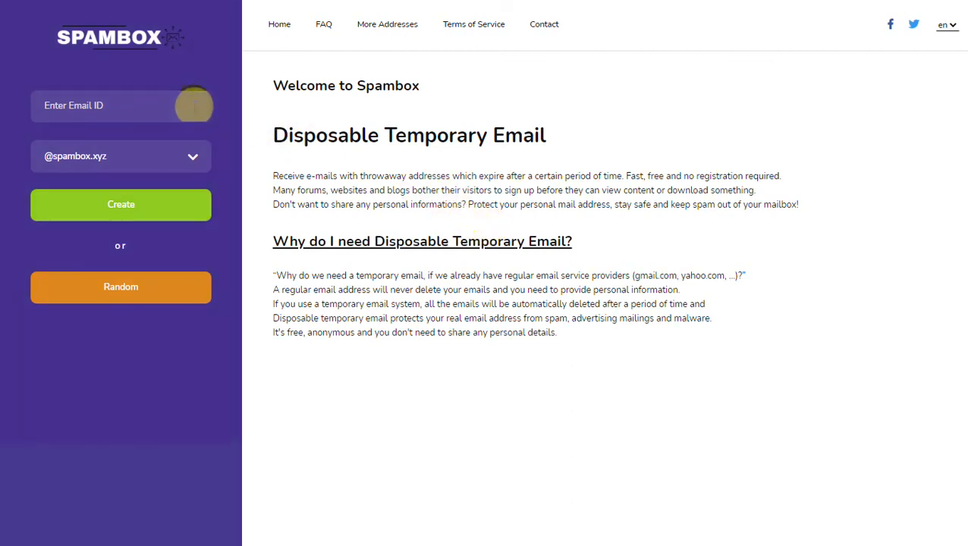
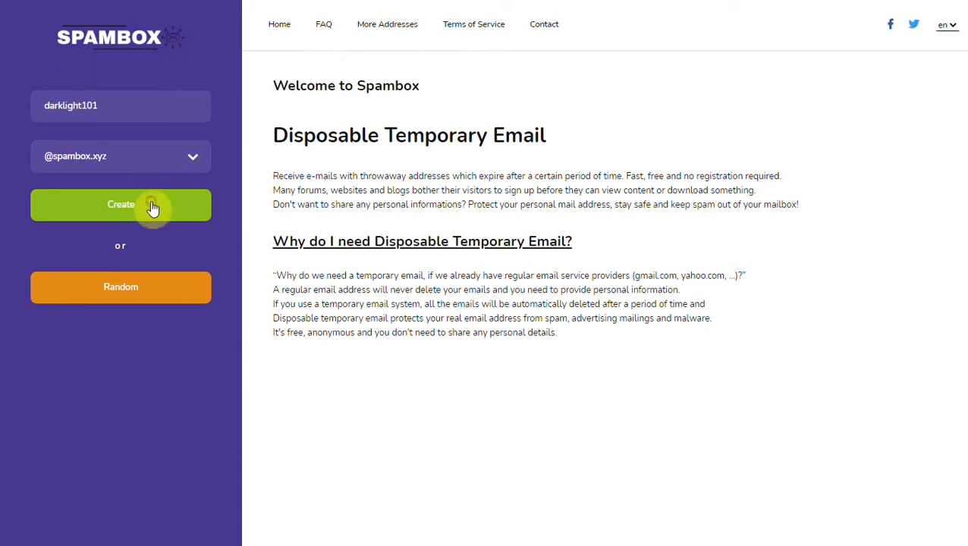
{"action": "left_click", "coordinate": [121, 205]}
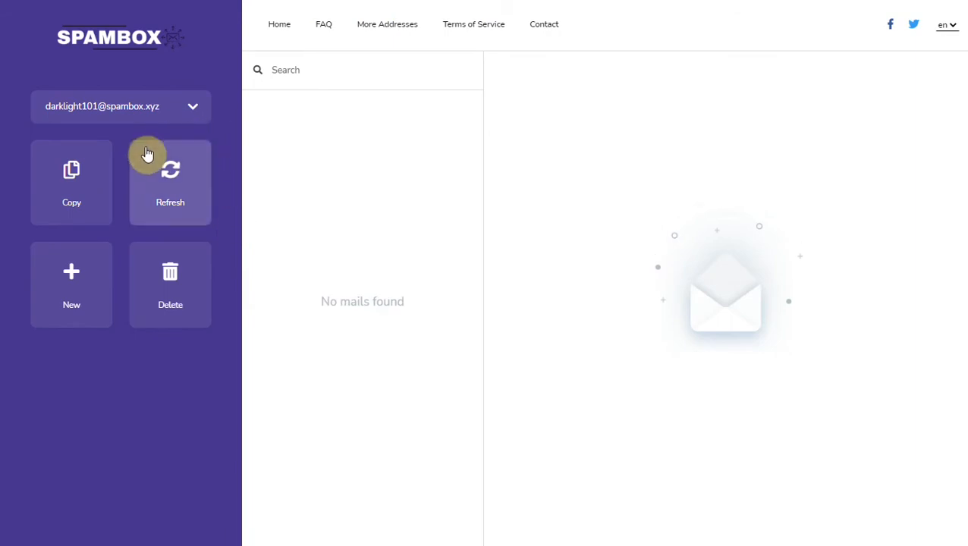
{"action": "left_click", "coordinate": [71, 182]}
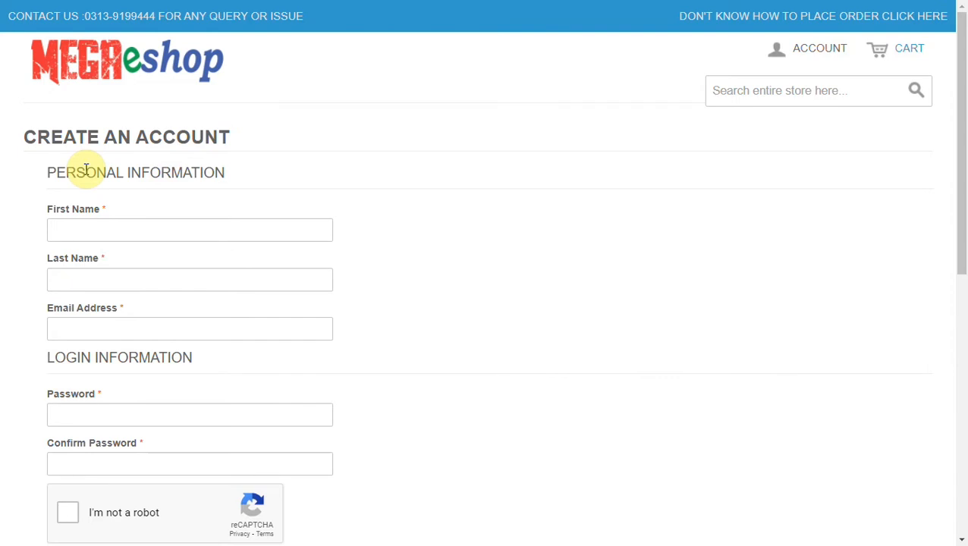
{"action": "scroll", "scroll_direction": "down", "scroll_amount": 3}
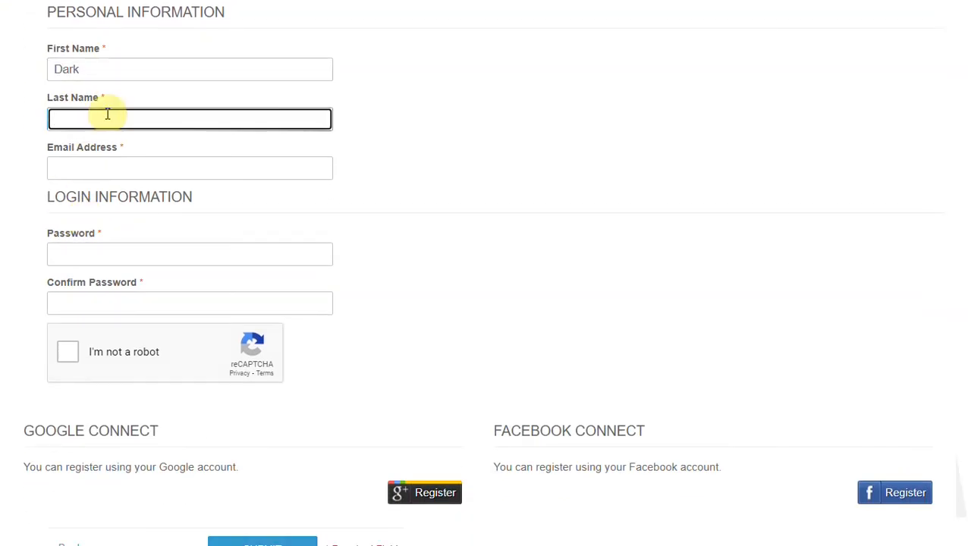
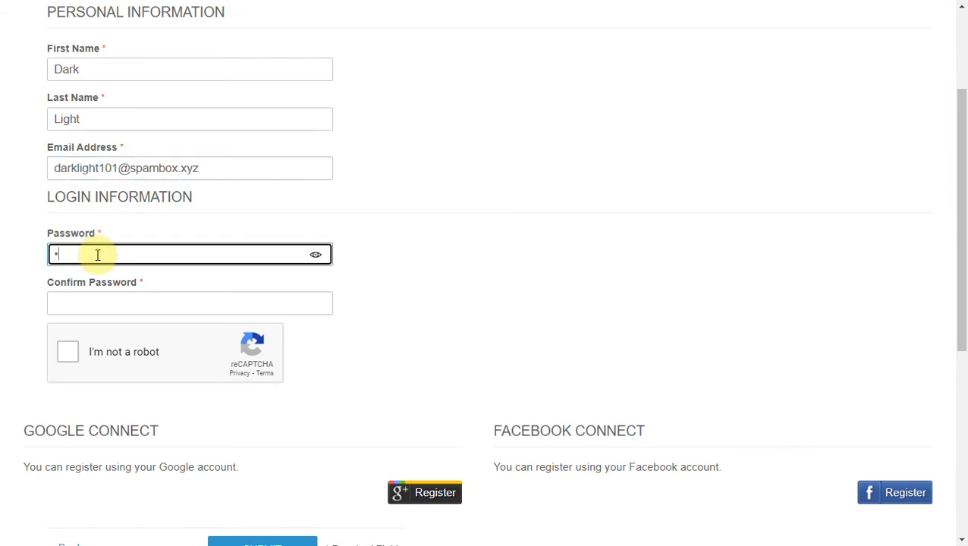
{"action": "left_click", "coordinate": [189, 303]}
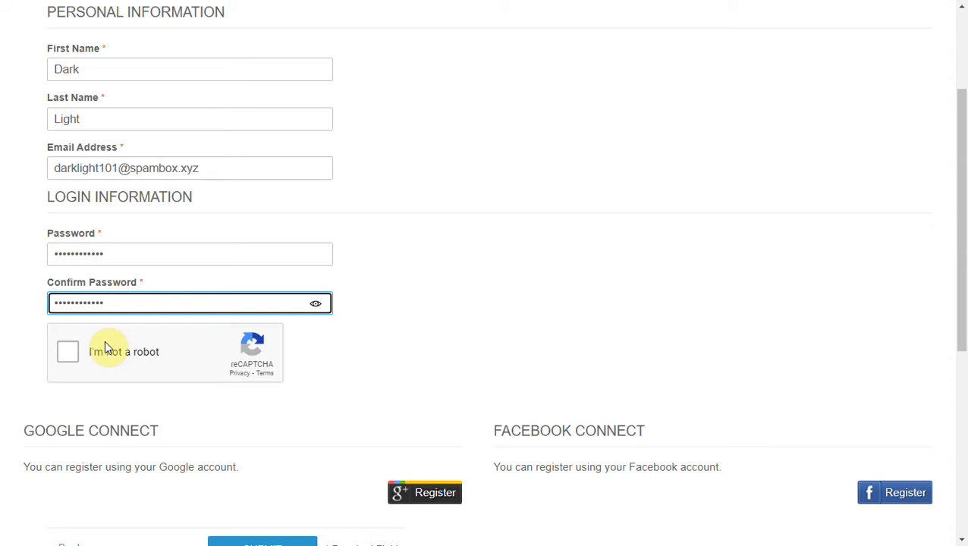
{"action": "left_click", "coordinate": [67, 352]}
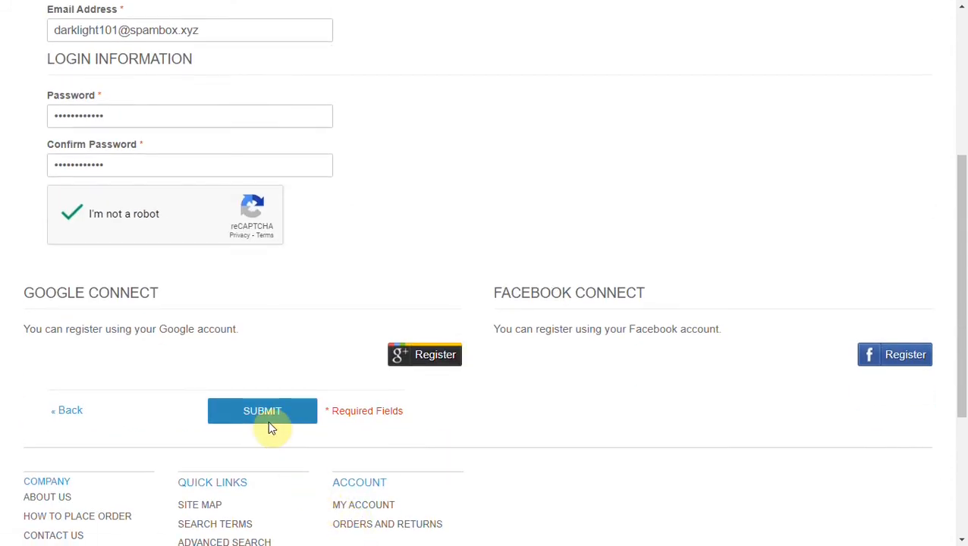
{"action": "left_click", "coordinate": [260, 409]}
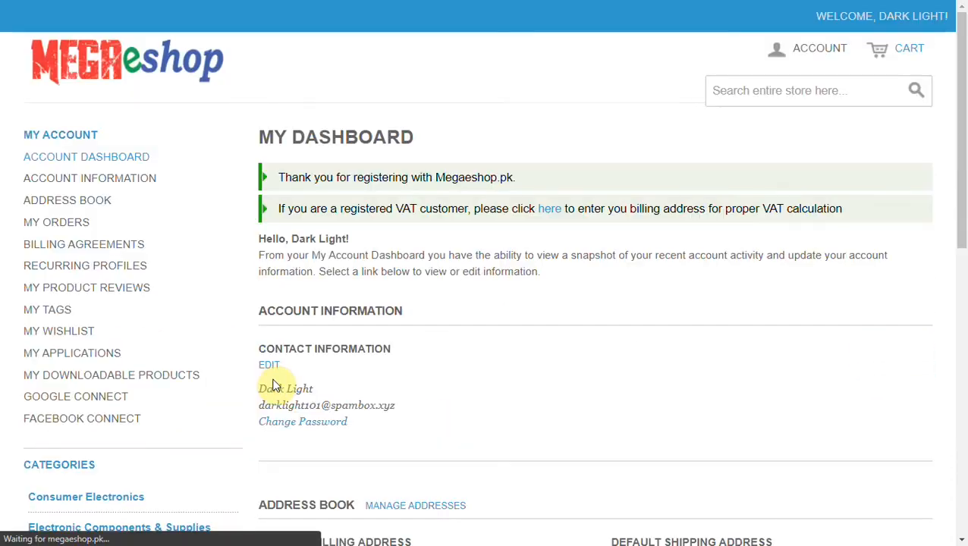